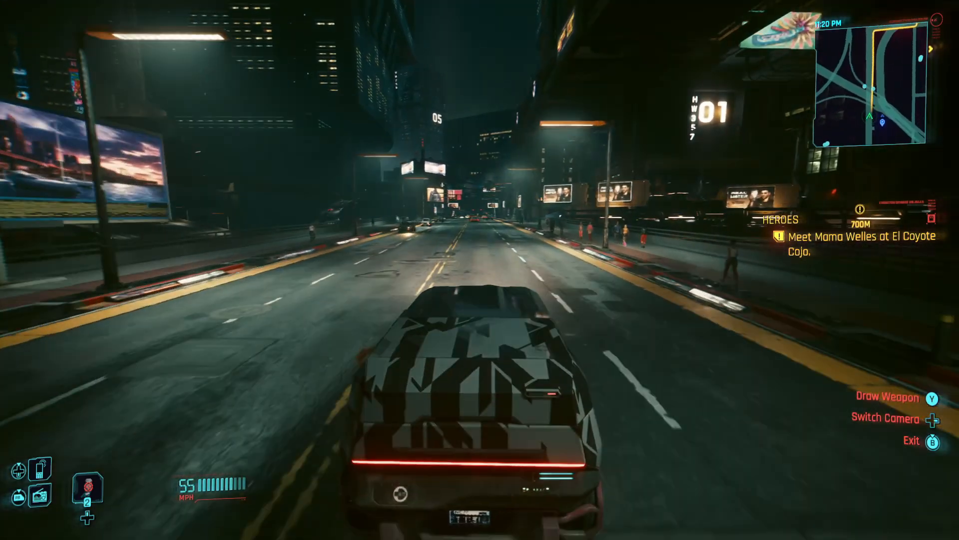
- Search Google for nexusmods.com and open the Nexus Mods website
{"action": "key", "text": "W"}
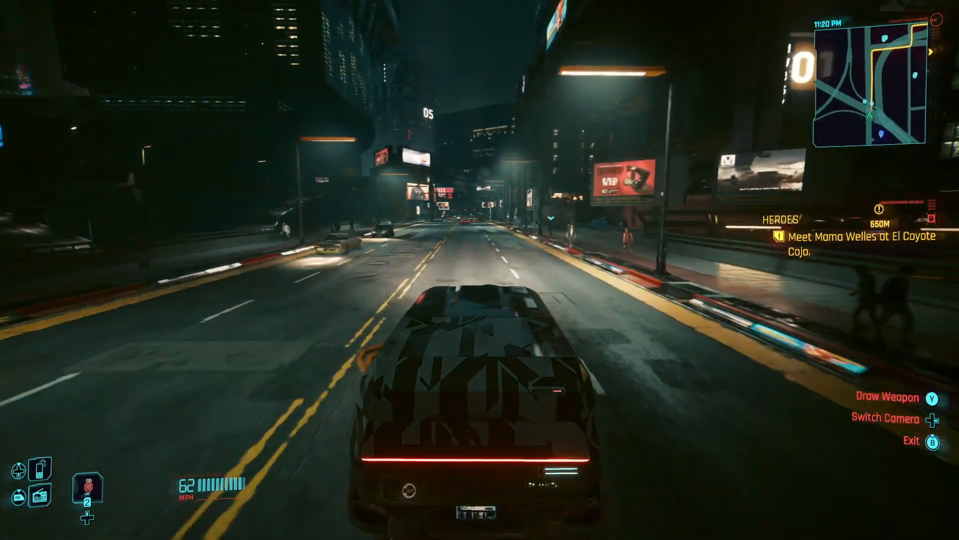
{"action": "key", "text": "W"}
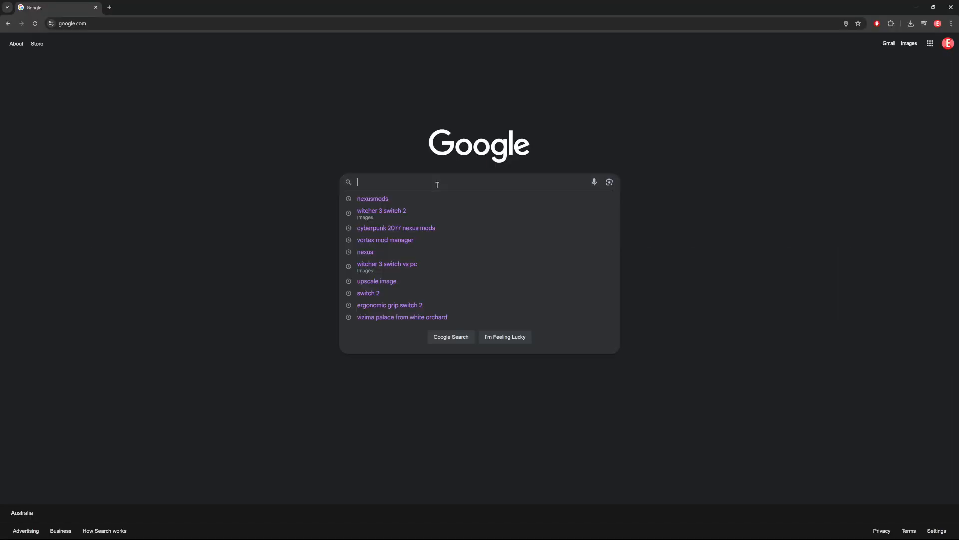
{"action": "type", "text": "nexusmods.co"}
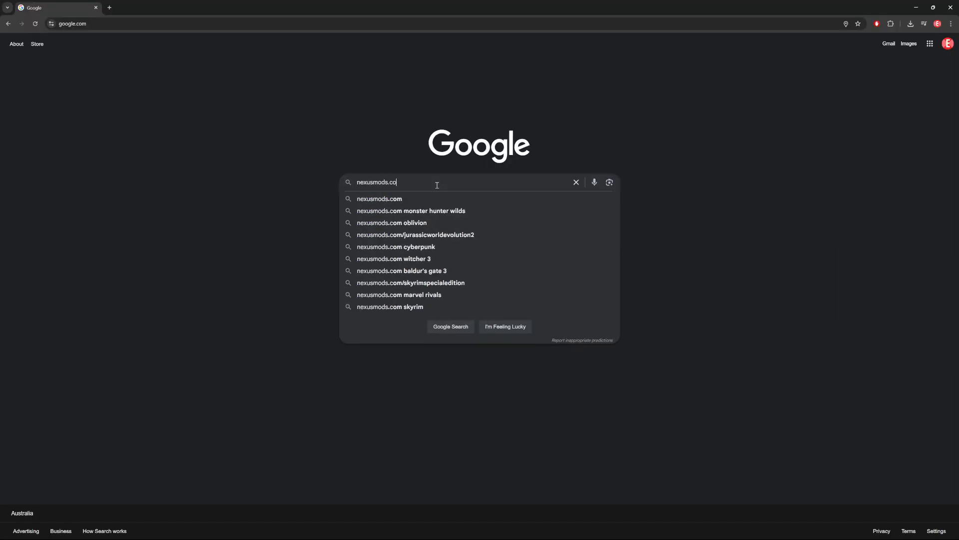
{"action": "left_click", "coordinate": [380, 199]}
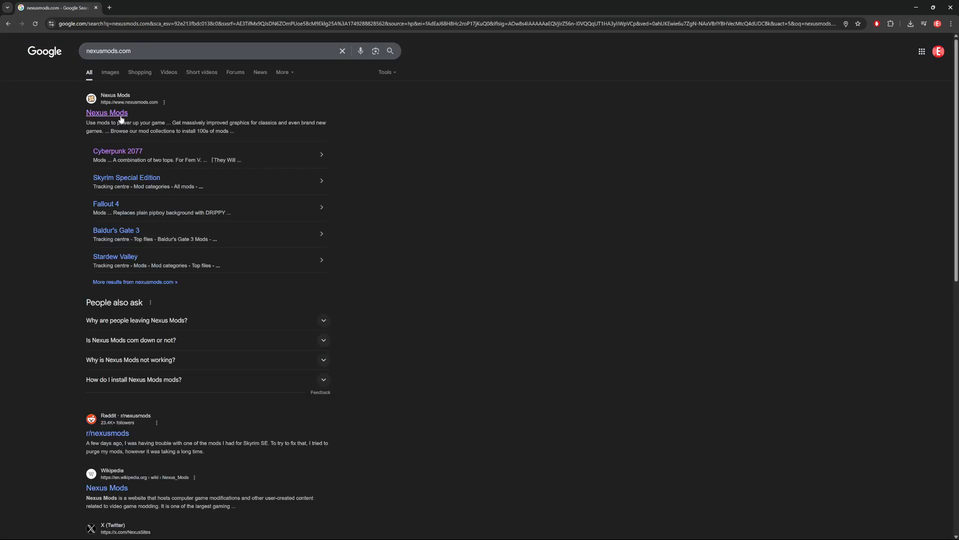
{"action": "left_click", "coordinate": [106, 113]}
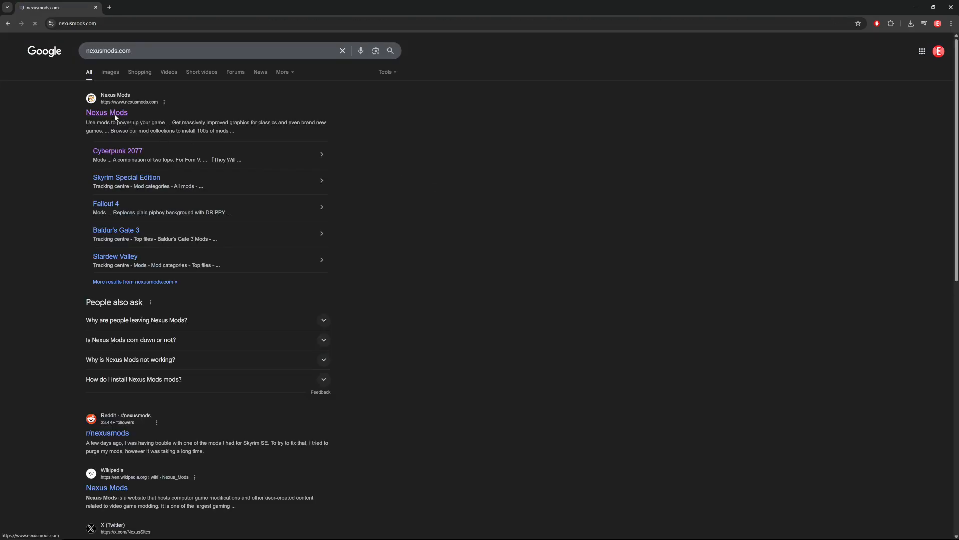
{"action": "left_click", "coordinate": [106, 112]}
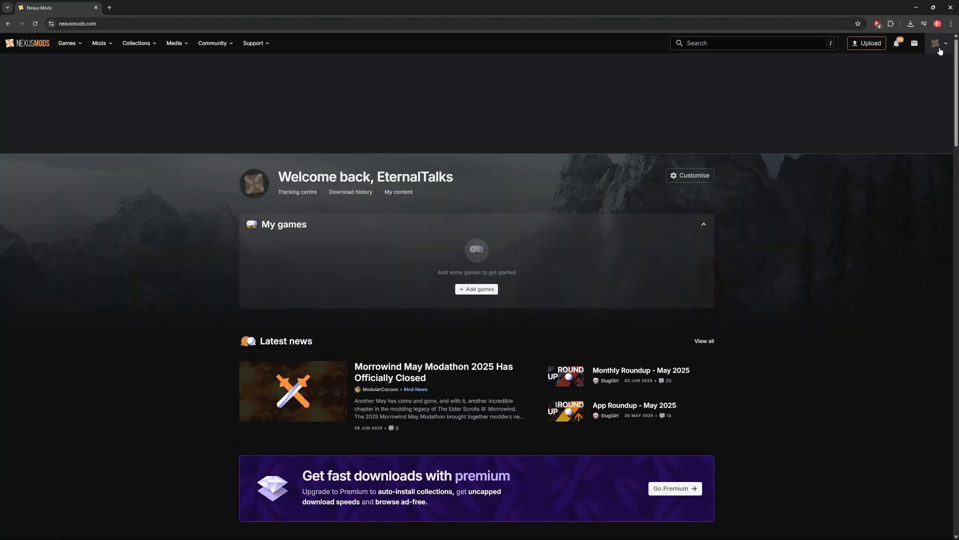
- Download the Vortex installer from its Files tab using the free Slow Download
{"action": "left_click", "coordinate": [937, 43]}
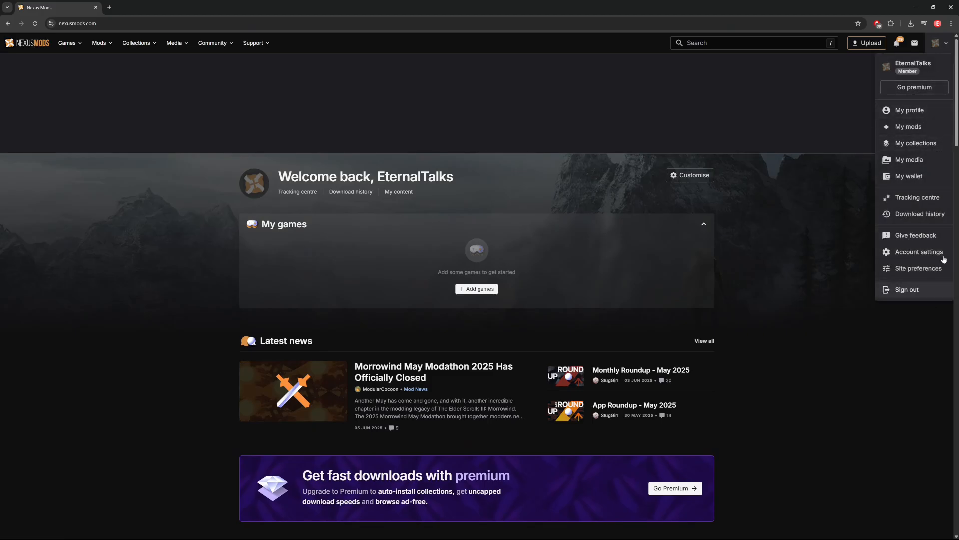
{"action": "mouse_move", "coordinate": [898, 235]}
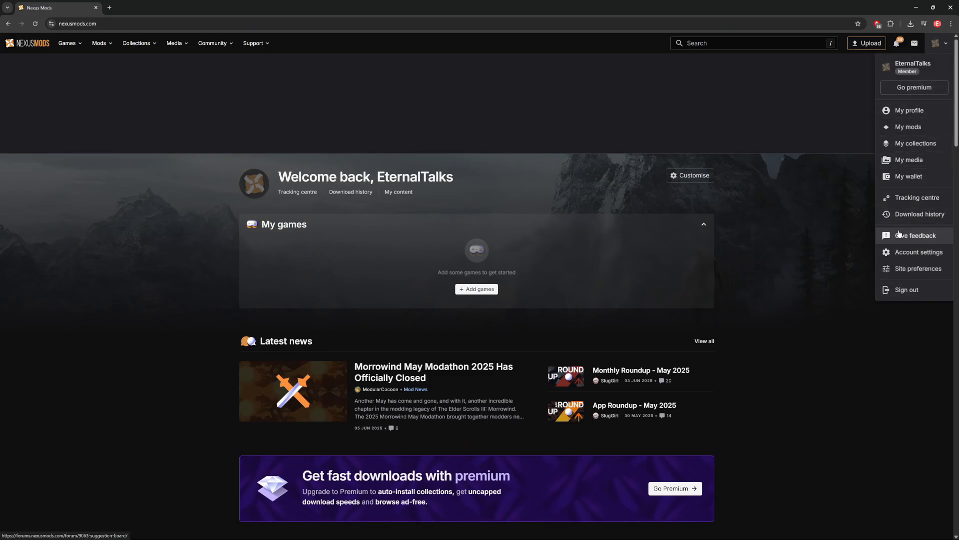
{"action": "left_click", "coordinate": [256, 43]}
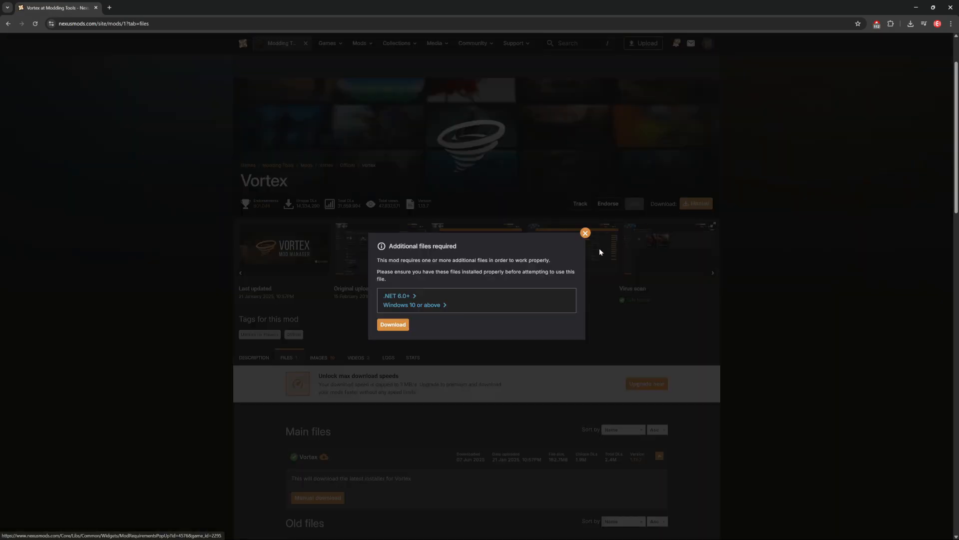
{"action": "left_click", "coordinate": [393, 325]}
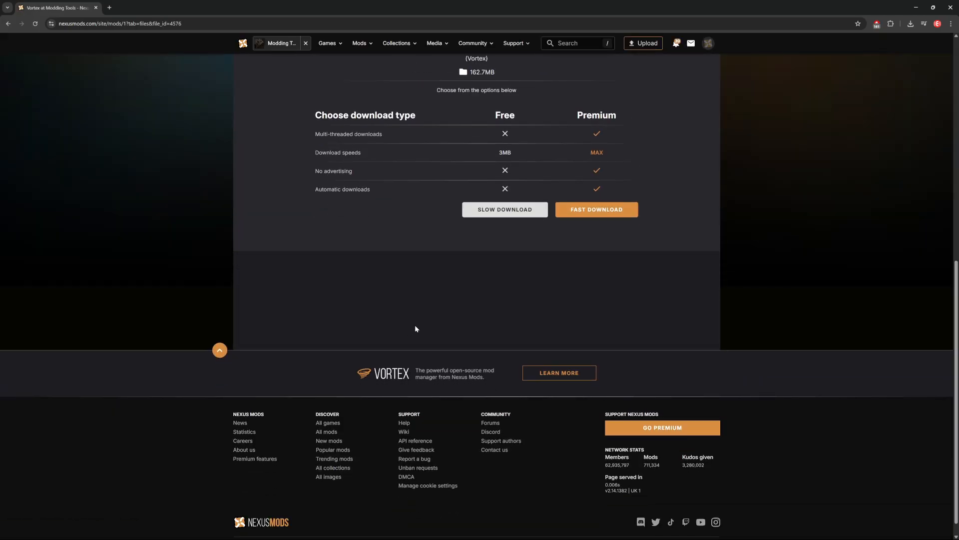
{"action": "left_click", "coordinate": [597, 209]}
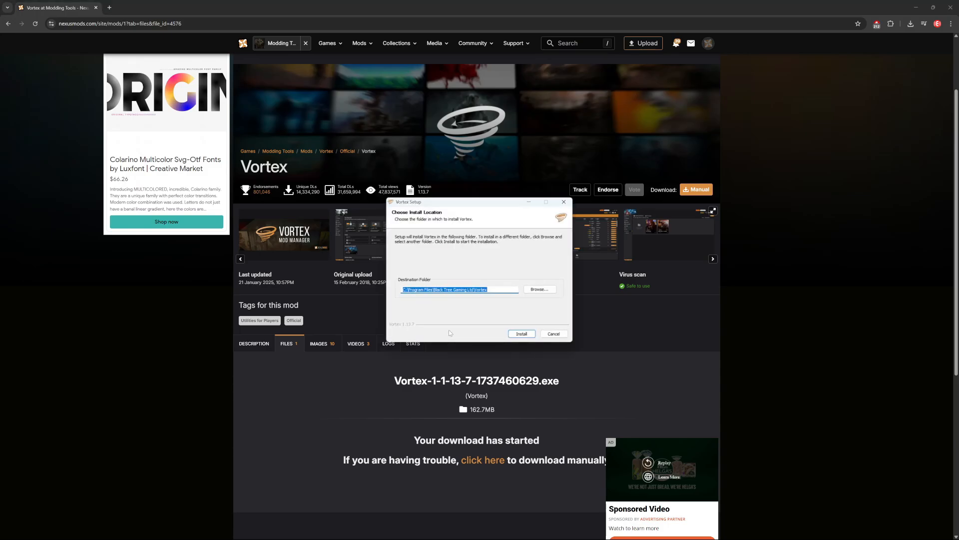
- Install Vortex into the default destination folder
{"action": "left_click", "coordinate": [521, 333]}
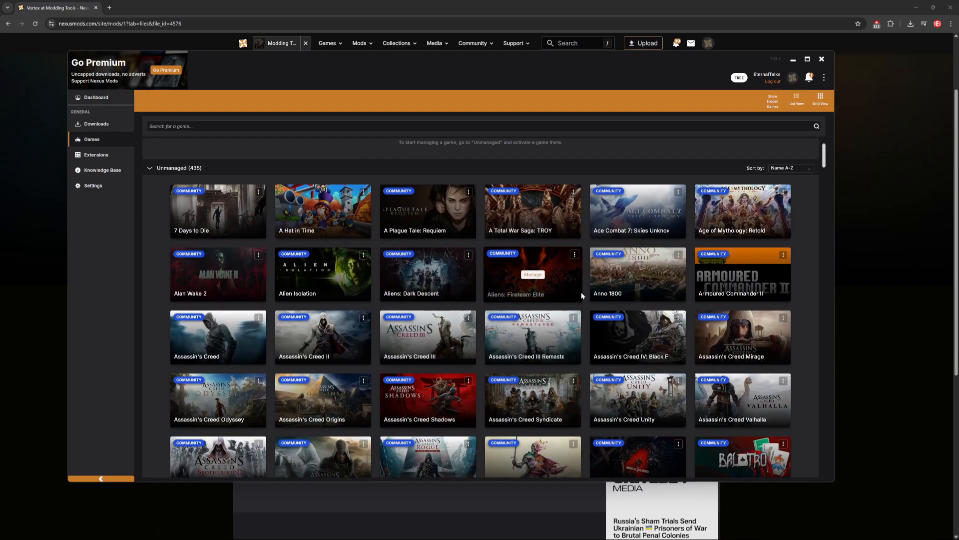
- Manage Cyberpunk 2077 in Vortex and show its empty Mods list
{"action": "scroll", "scroll_direction": "down", "scroll_amount": 3}
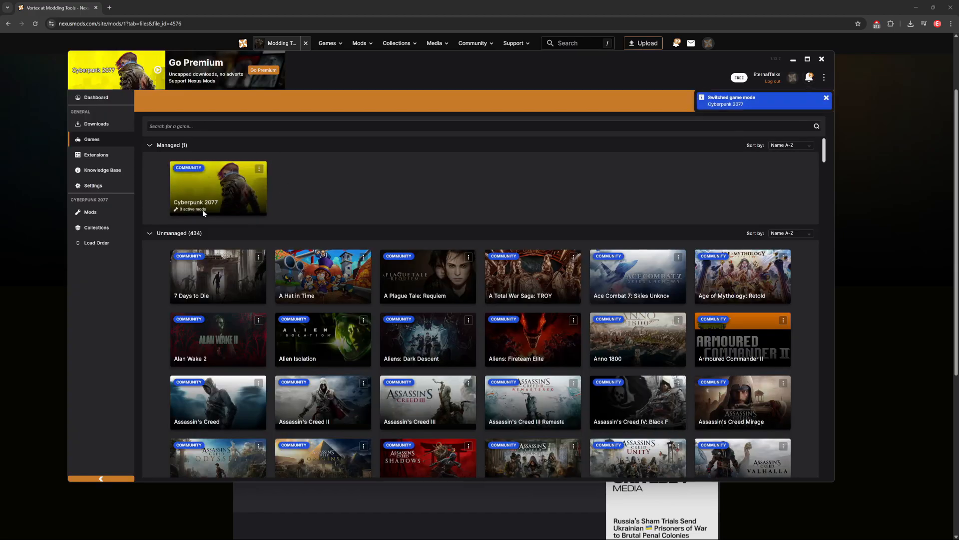
{"action": "left_click", "coordinate": [90, 212]}
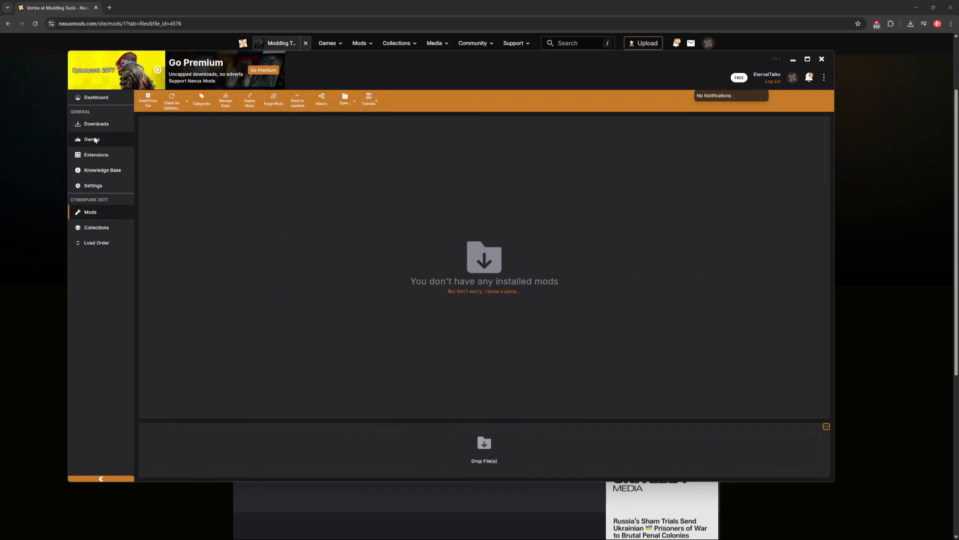
{"action": "left_click", "coordinate": [91, 139]}
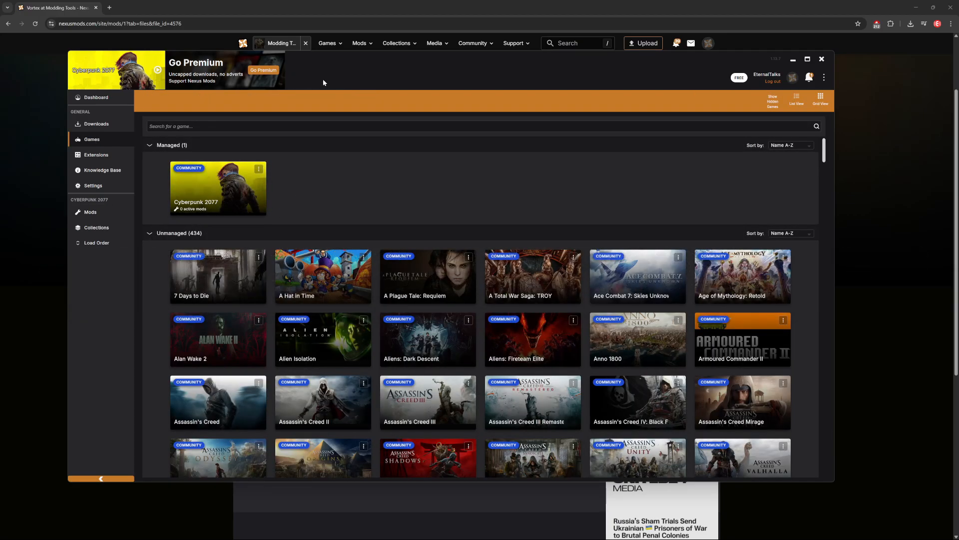
{"action": "mouse_move", "coordinate": [97, 202]}
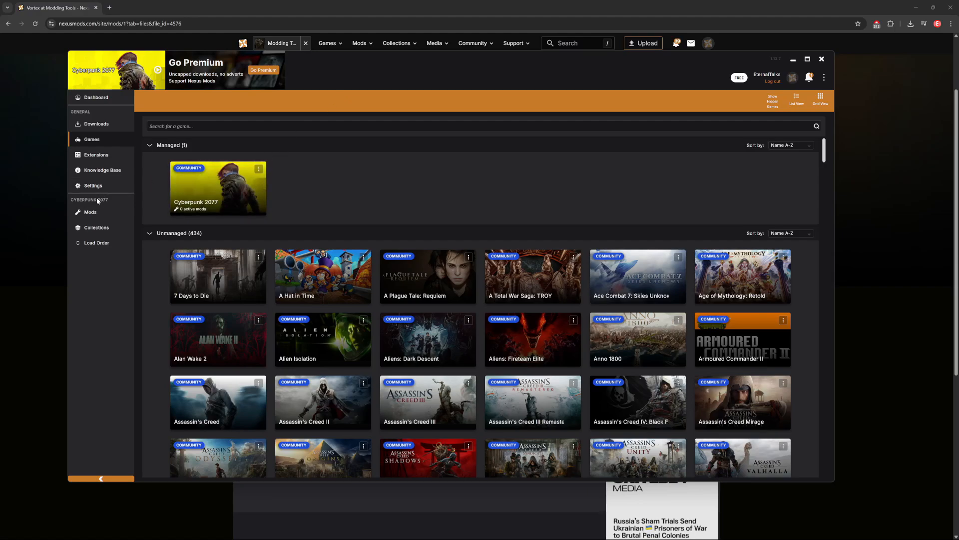
{"action": "left_click", "coordinate": [91, 212]}
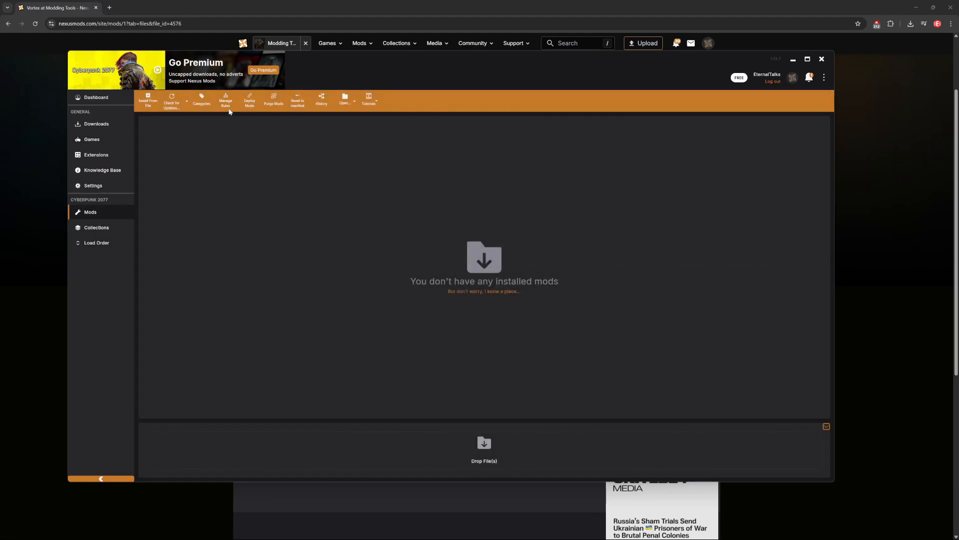
{"action": "mouse_move", "coordinate": [254, 127]}
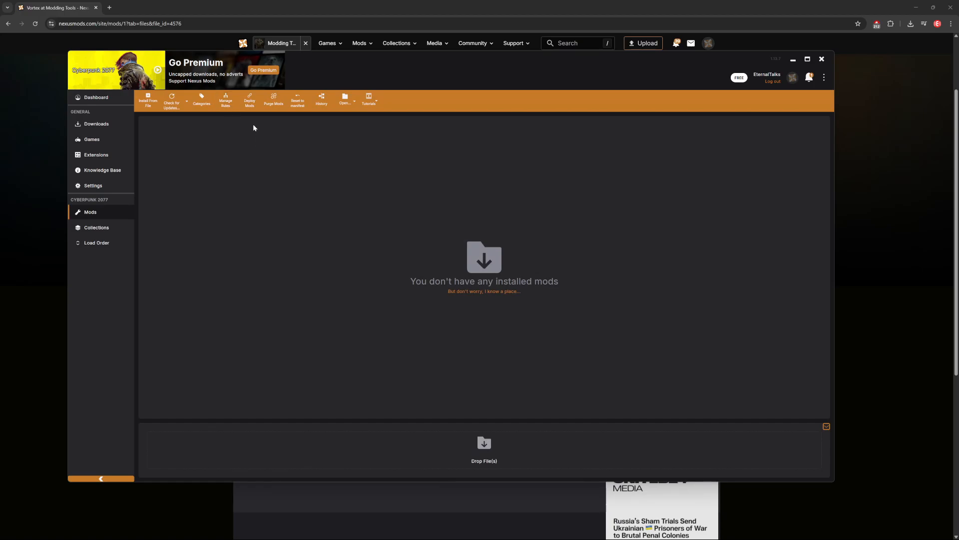
{"action": "mouse_move", "coordinate": [751, 101]}
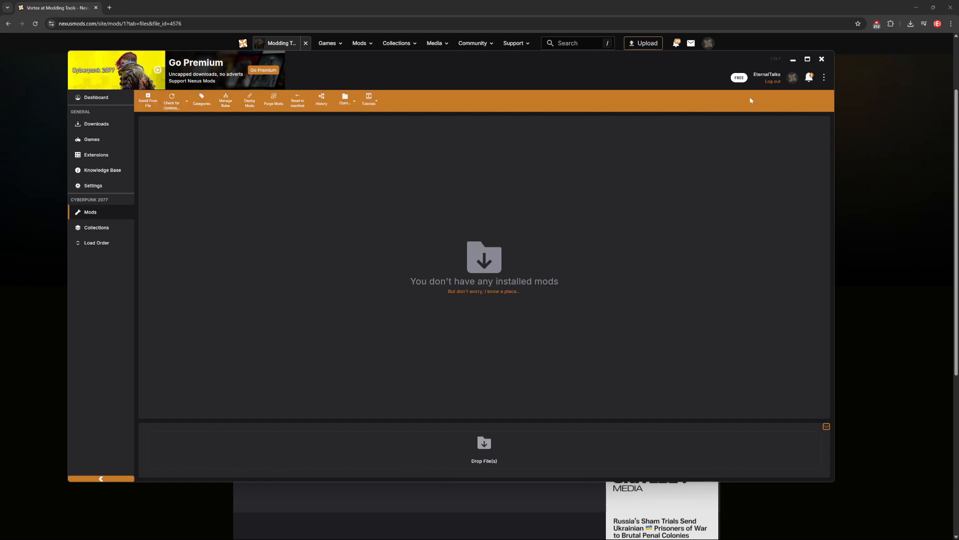
{"action": "mouse_move", "coordinate": [792, 61]}
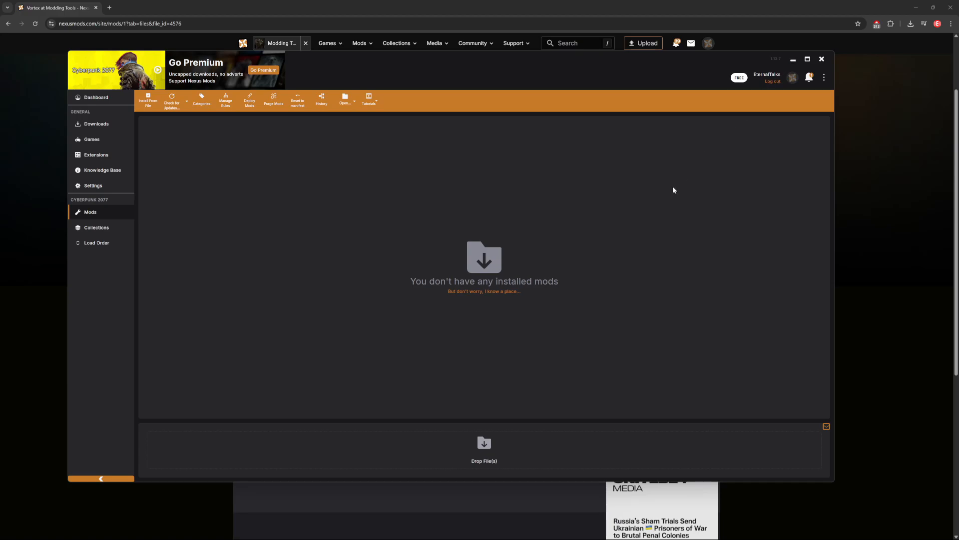
{"action": "mouse_move", "coordinate": [676, 187]}
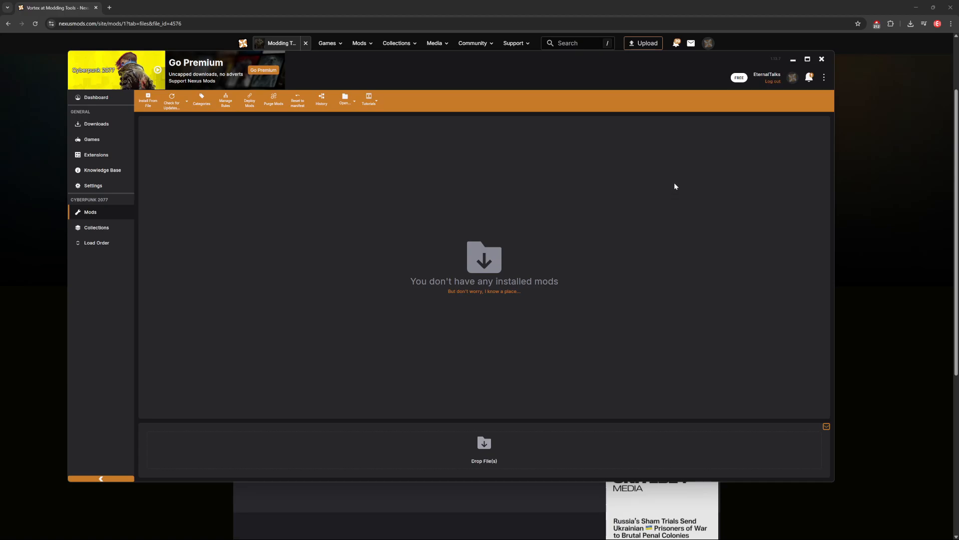
{"action": "mouse_move", "coordinate": [793, 61]}
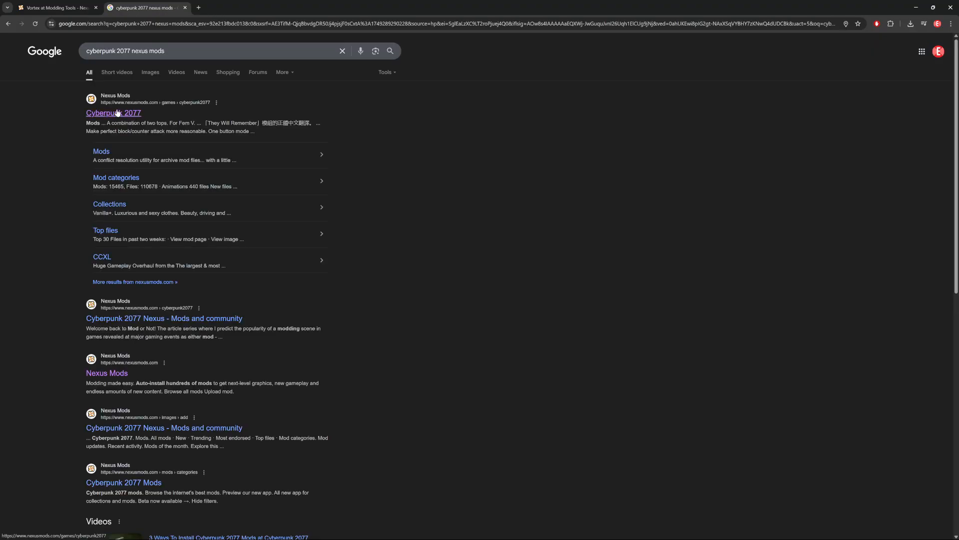
- Open Nexus Mods' Cyberpunk 2077 page, sort by popularity, and open ArchiveXL in a tab
{"action": "left_click", "coordinate": [113, 113]}
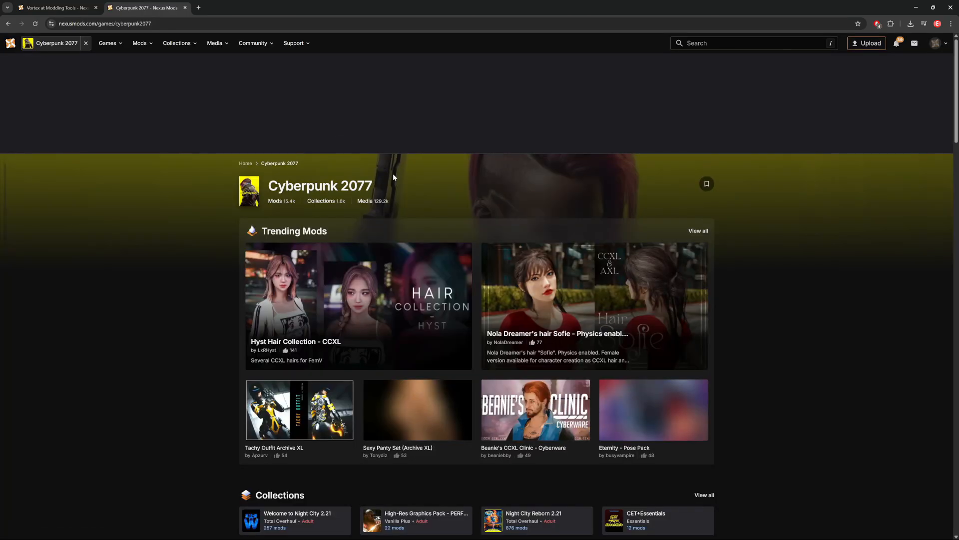
{"action": "scroll", "scroll_direction": "down", "scroll_amount": 3}
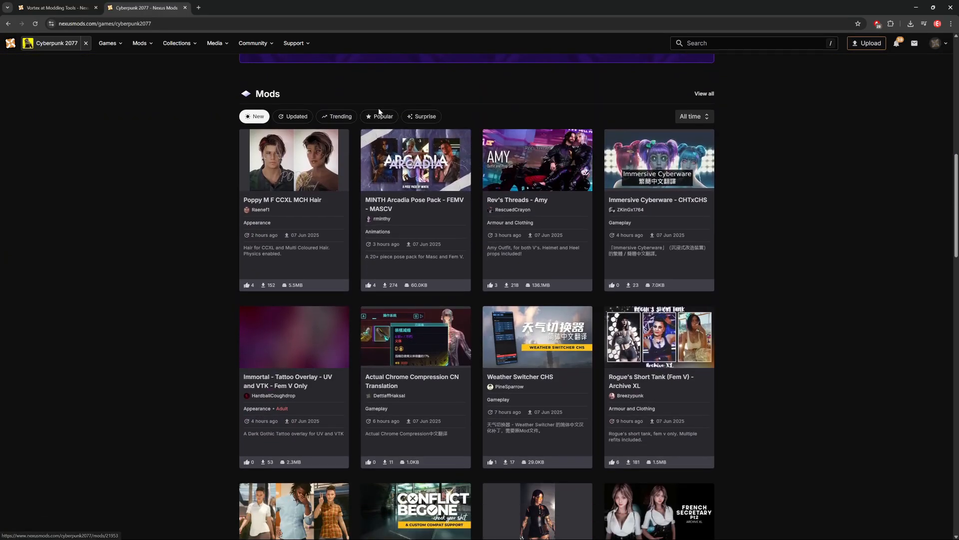
{"action": "left_click", "coordinate": [380, 117]}
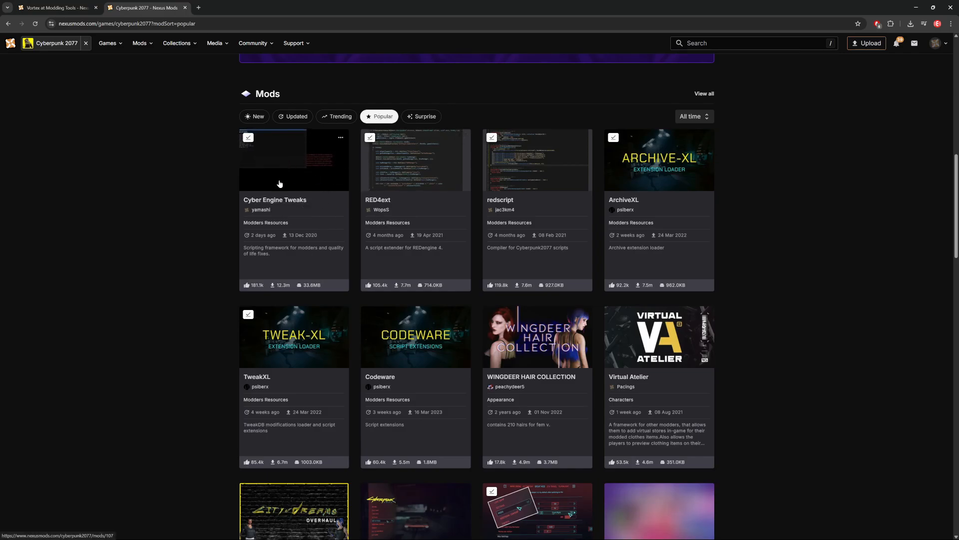
{"action": "mouse_move", "coordinate": [506, 186]}
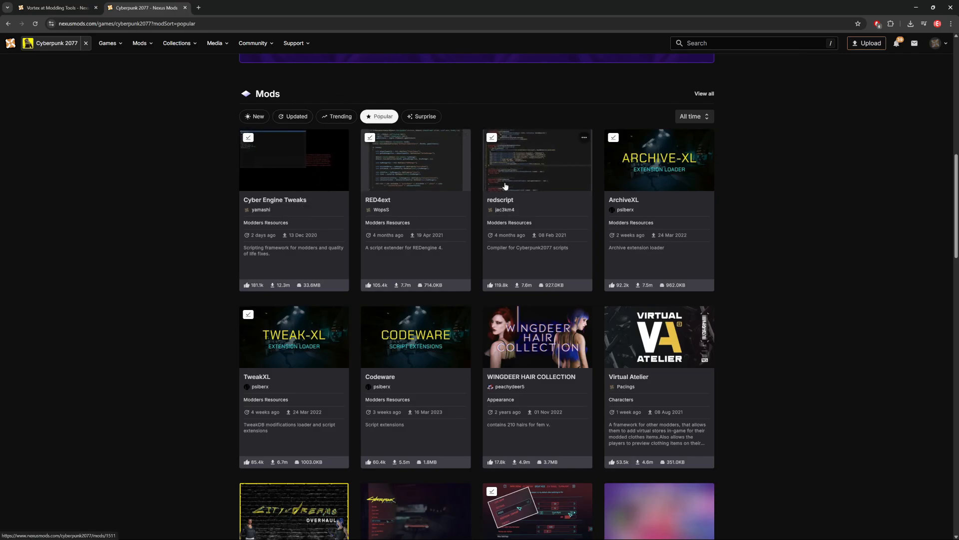
{"action": "mouse_move", "coordinate": [644, 187]}
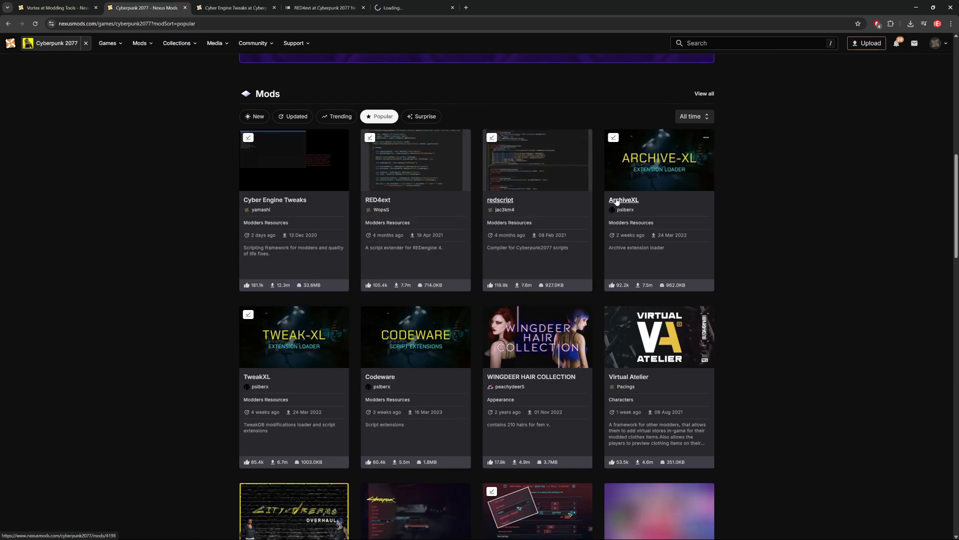
{"action": "left_click", "coordinate": [275, 199]}
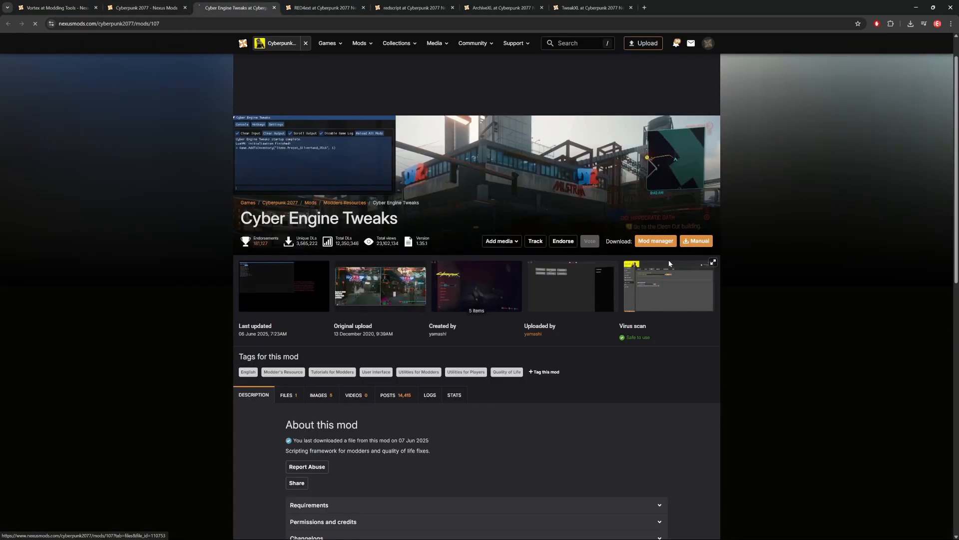
- Manually download Cyber Engine Tweaks, RED4ext, redscript and ArchiveXL, confirming ArchiveXL's requirements popup
{"action": "left_click", "coordinate": [697, 241]}
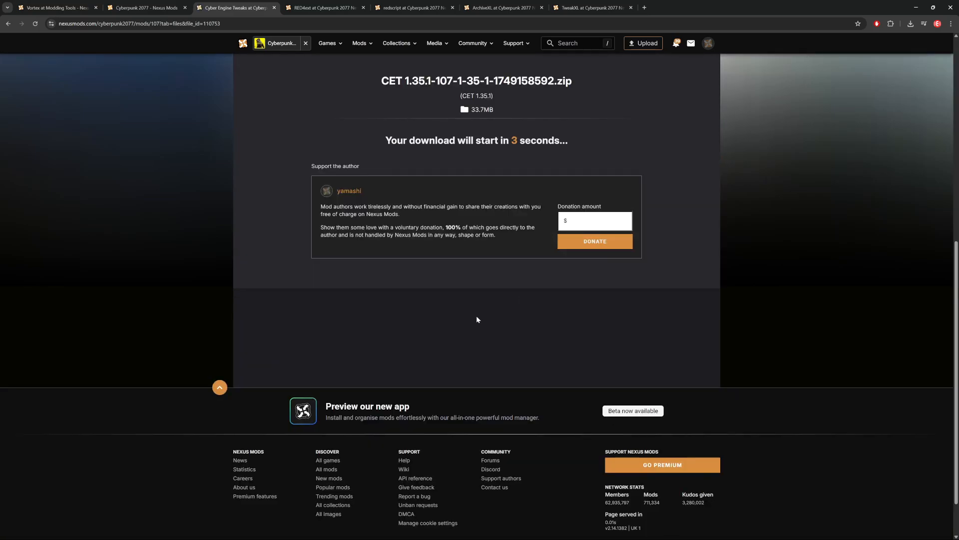
{"action": "left_click", "coordinate": [329, 7]}
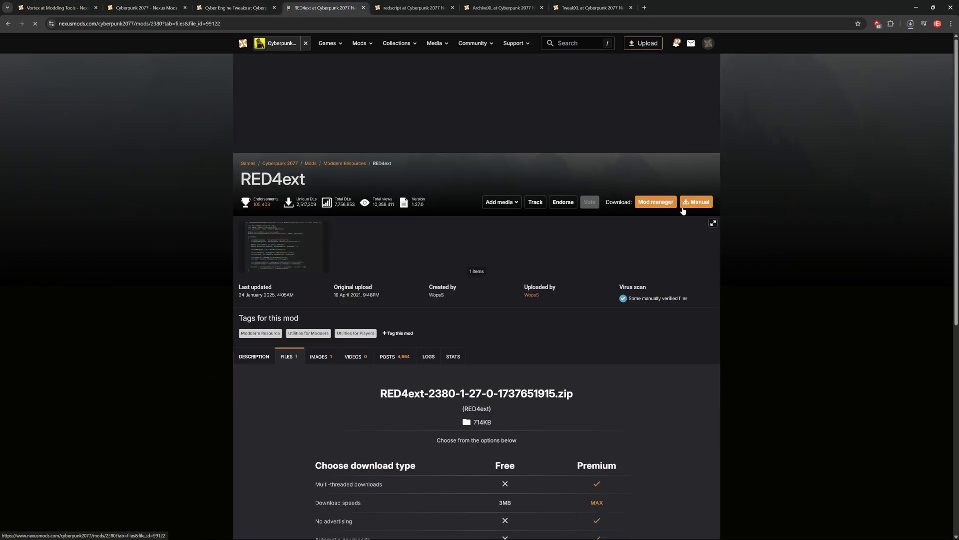
{"action": "left_click", "coordinate": [697, 201]}
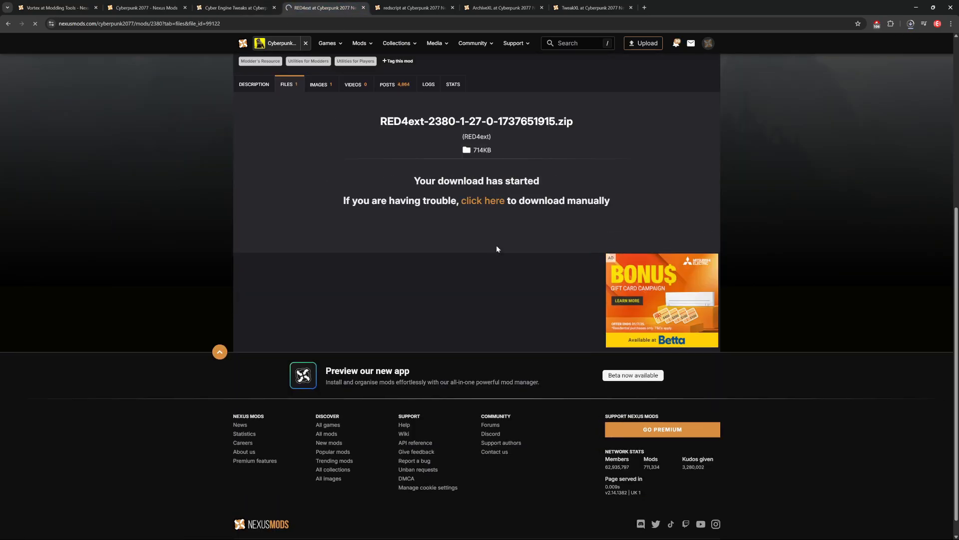
{"action": "left_click", "coordinate": [415, 9]}
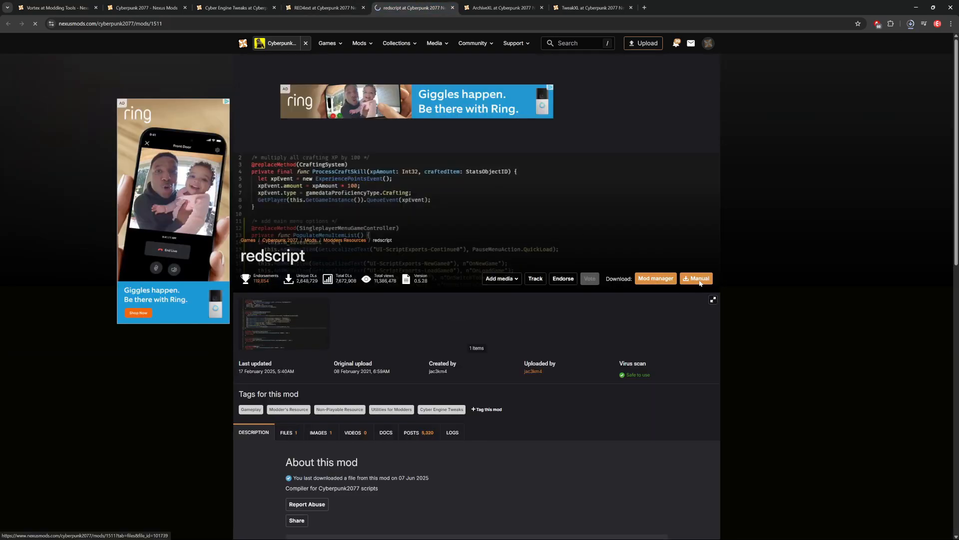
{"action": "left_click", "coordinate": [696, 278]}
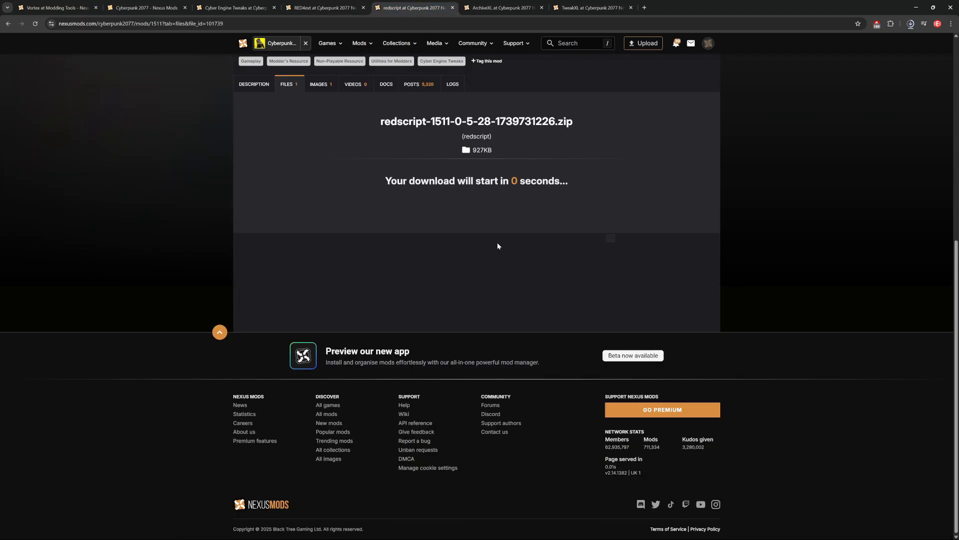
{"action": "left_click", "coordinate": [502, 8]}
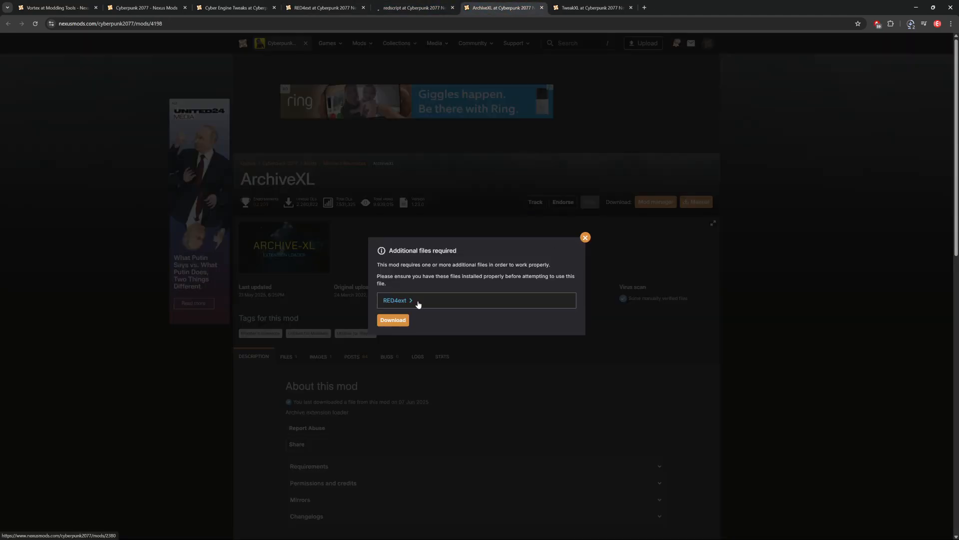
{"action": "left_click", "coordinate": [392, 320]}
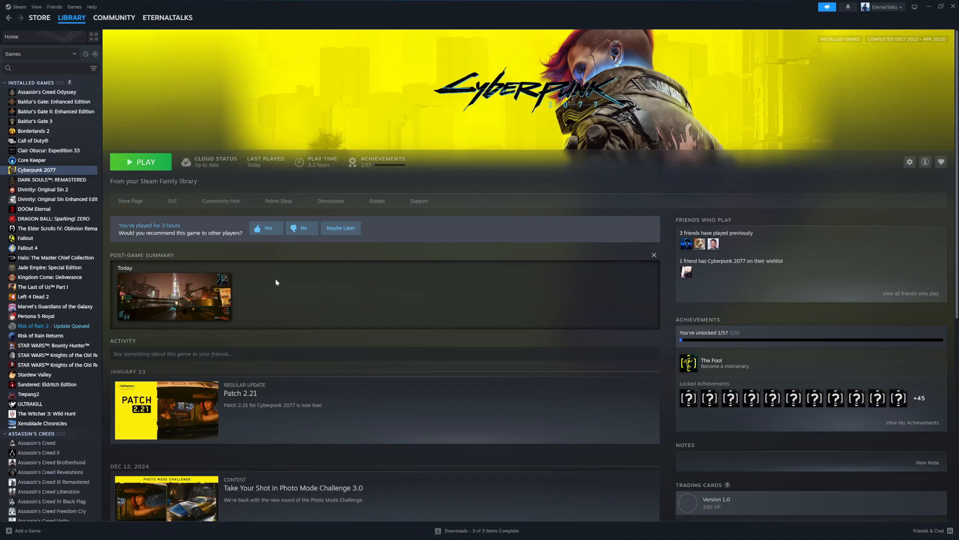
- Browse Cyberpunk 2077's local files from its Steam library entry
{"action": "right_click", "coordinate": [35, 170]}
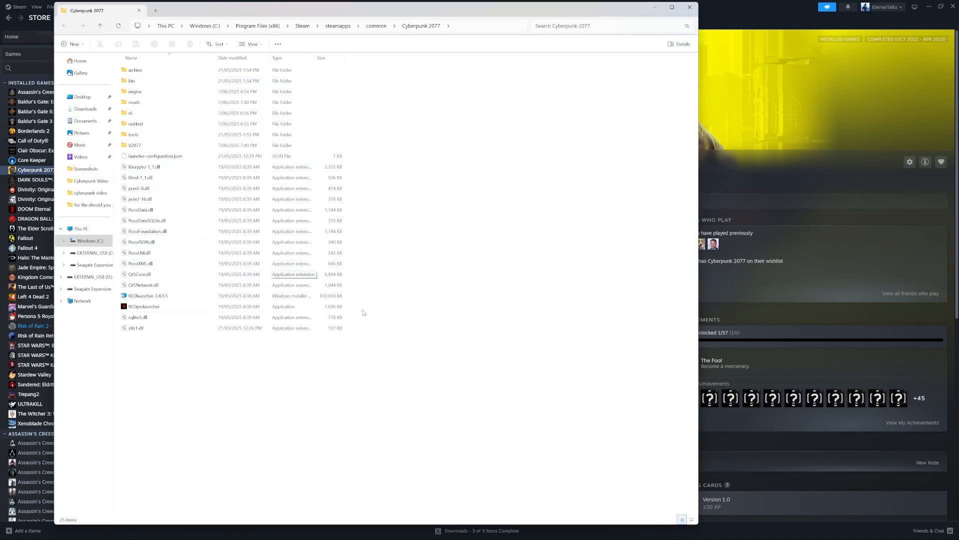
{"action": "mouse_move", "coordinate": [422, 322]}
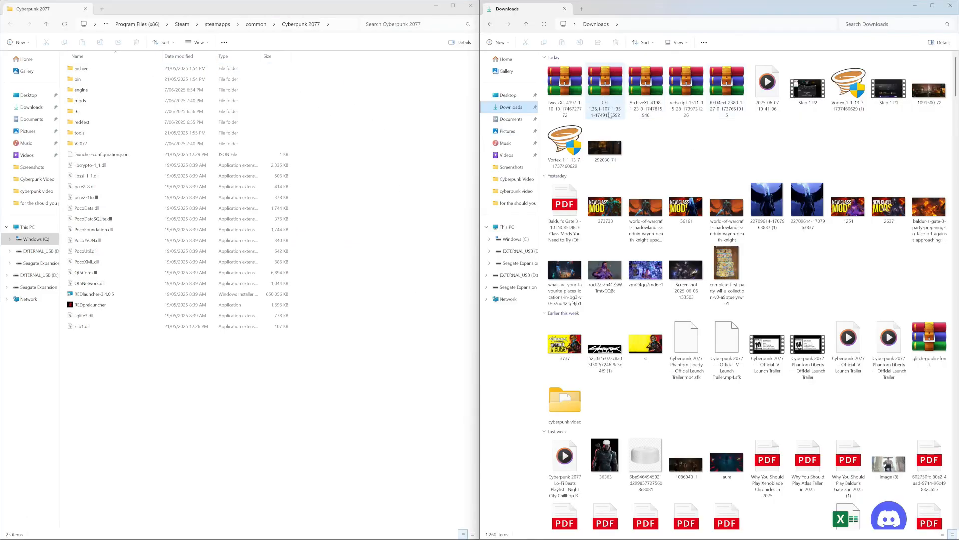
- Copy the bin folder from the Cyber Engine Tweaks zip into the Cyberpunk 2077 folder
{"action": "double_click", "coordinate": [605, 80]}
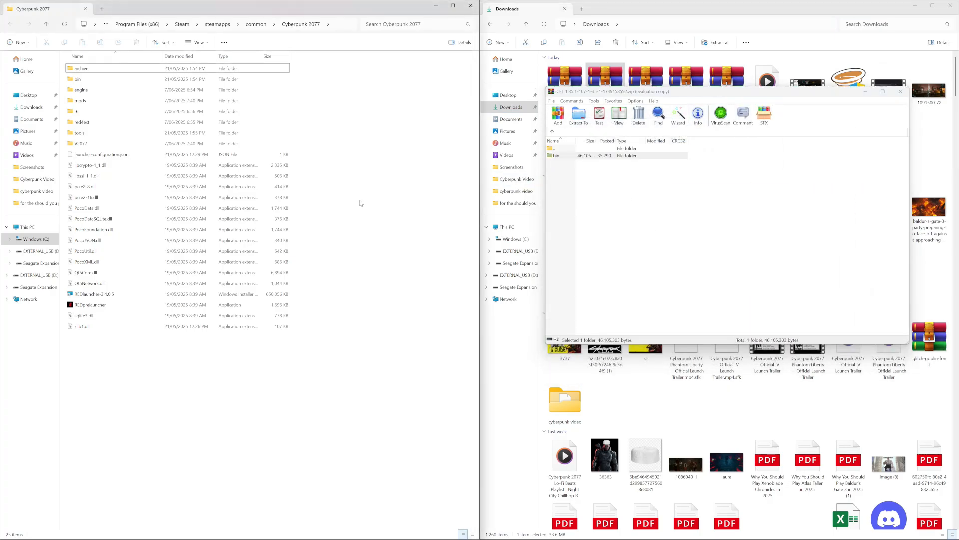
{"action": "left_click", "coordinate": [78, 79]}
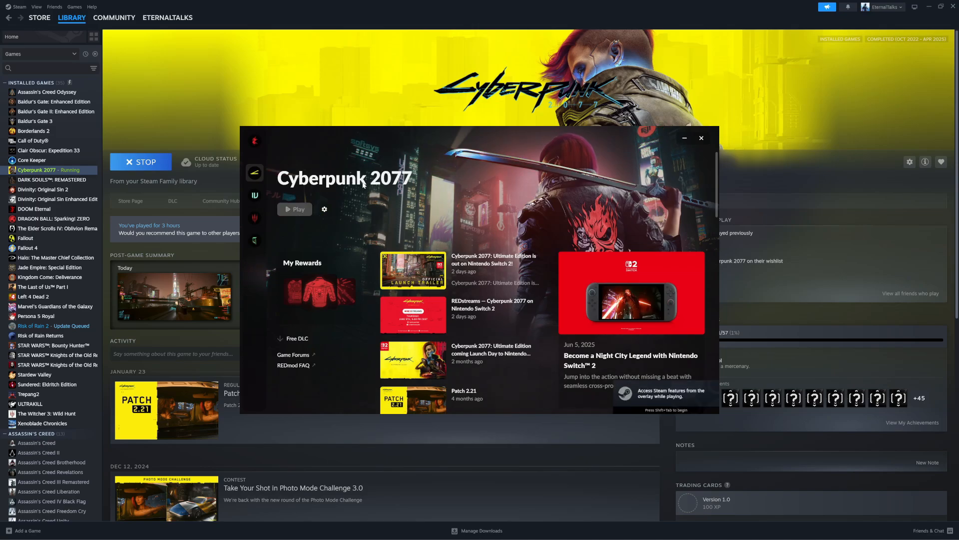
- Launch Cyberpunk 2077 and bind the Cyber Engine Tweaks overlay key in first-time setup
{"action": "left_click", "coordinate": [702, 138]}
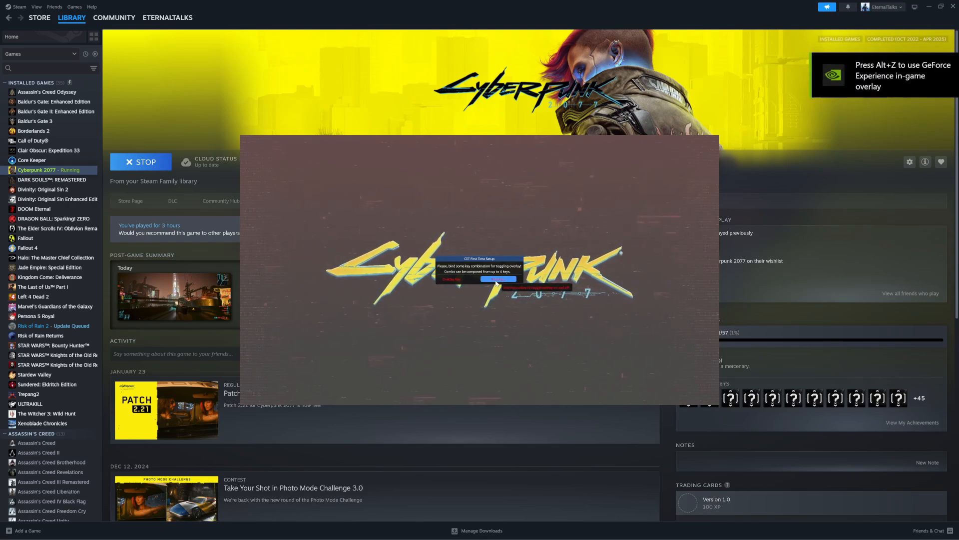
{"action": "left_click", "coordinate": [498, 279]}
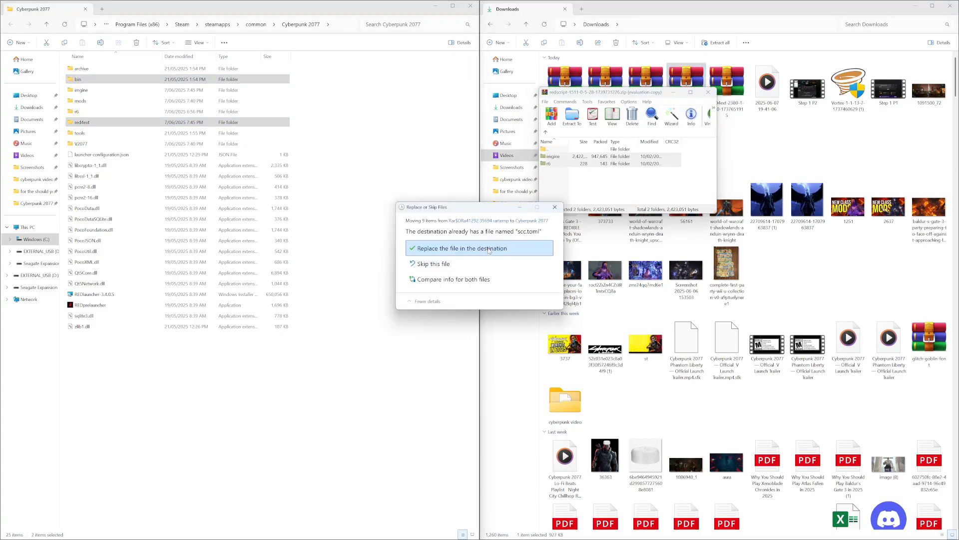
- Replace the game folder's files with redscript's folders, then open the ArchiveXL zip
{"action": "left_click", "coordinate": [459, 248]}
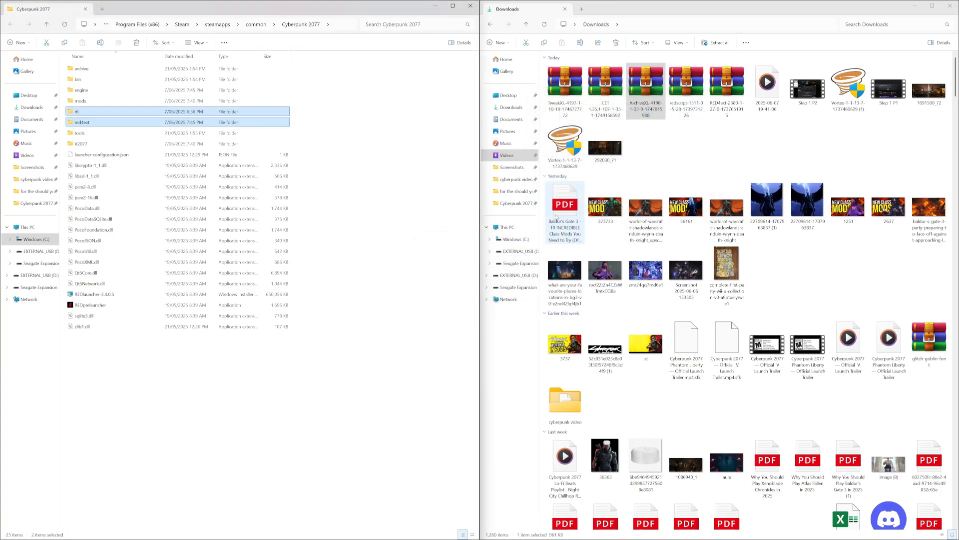
{"action": "double_click", "coordinate": [565, 80]}
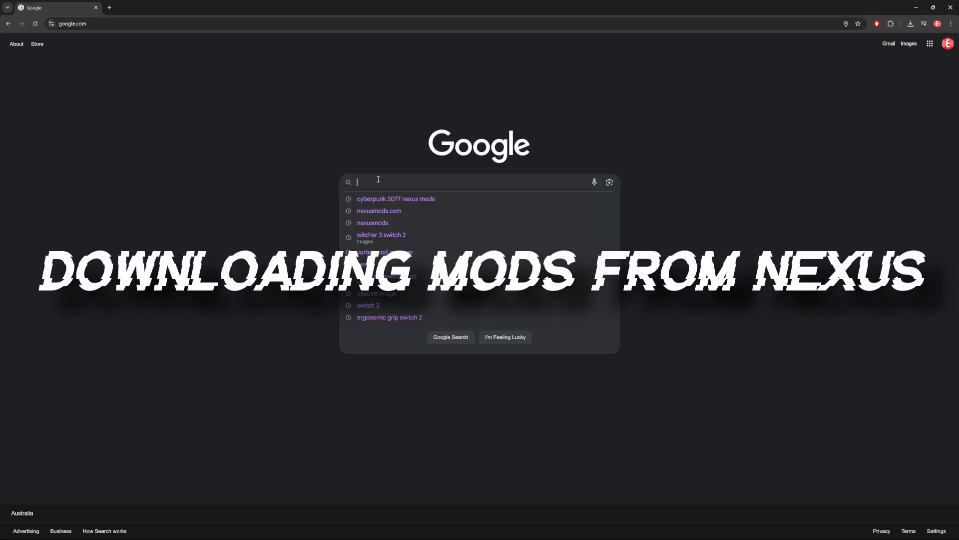
- Search 'cyberpunk 2077 nexus mods', open the Nexus page, and browse its Popular mods
{"action": "type", "text": "cyberpunk 2077 nexus mods"}
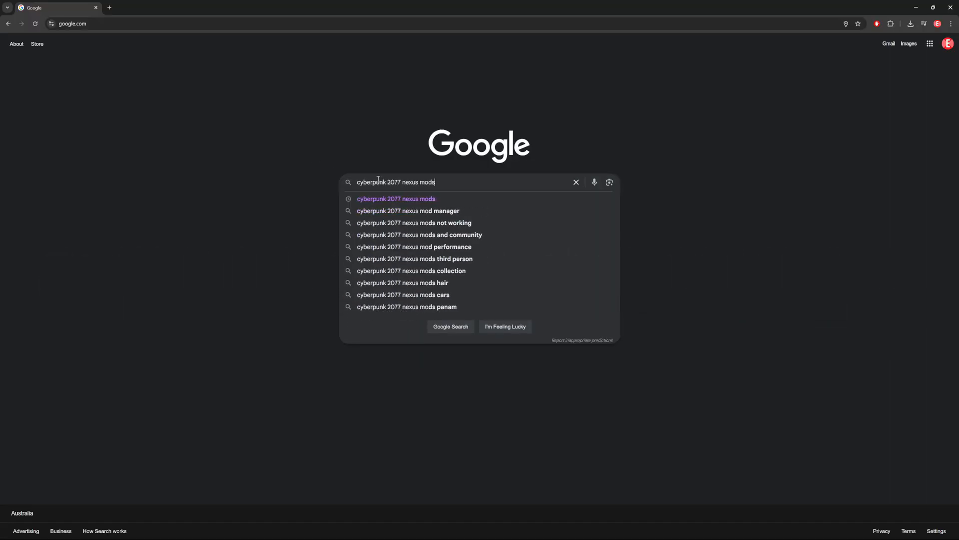
{"action": "key", "text": "Enter"}
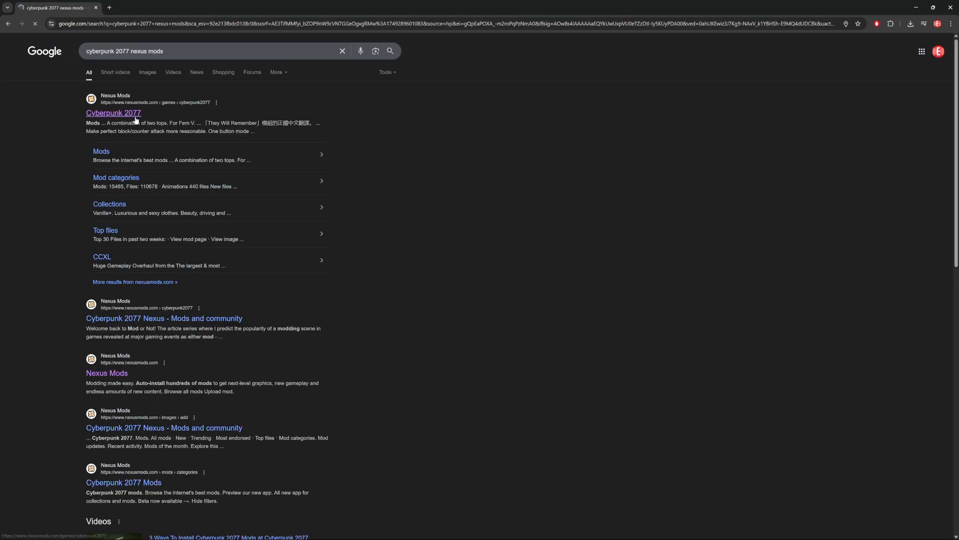
{"action": "left_click", "coordinate": [113, 113]}
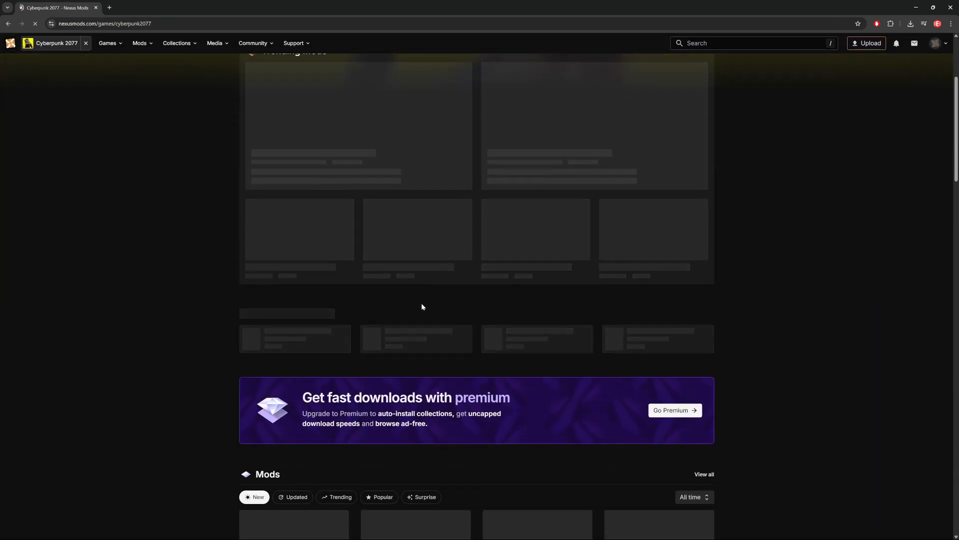
{"action": "left_click", "coordinate": [379, 265]}
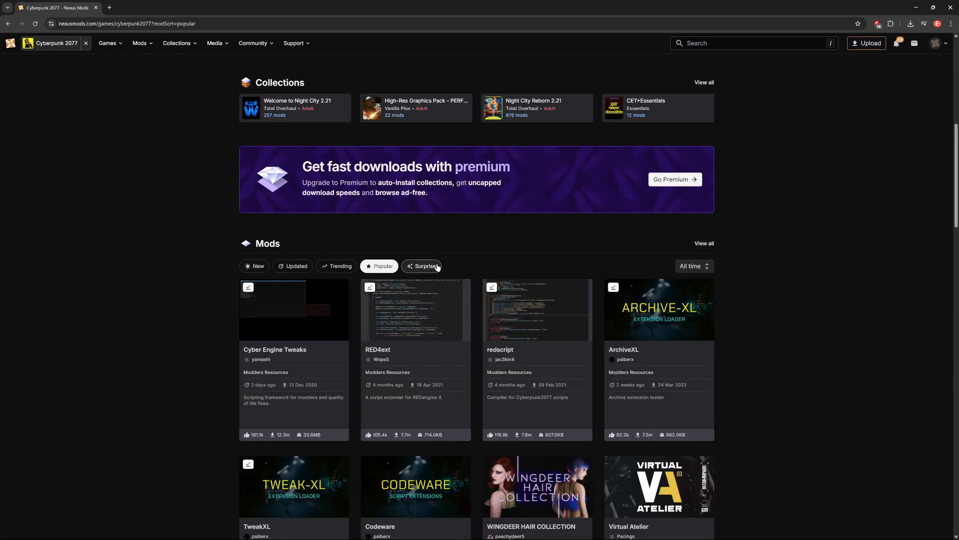
{"action": "scroll", "scroll_direction": "down", "scroll_amount": 3}
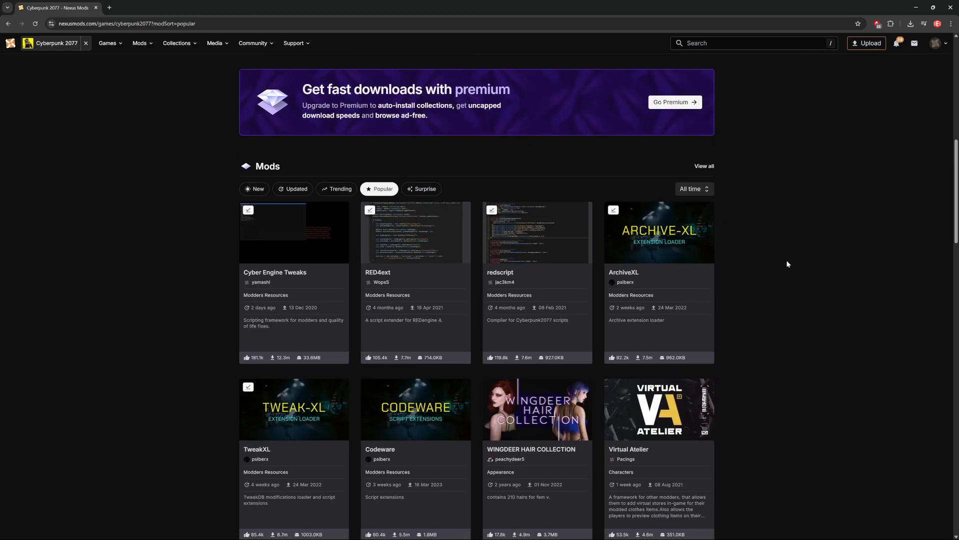
{"action": "scroll", "scroll_direction": "down", "scroll_amount": 3}
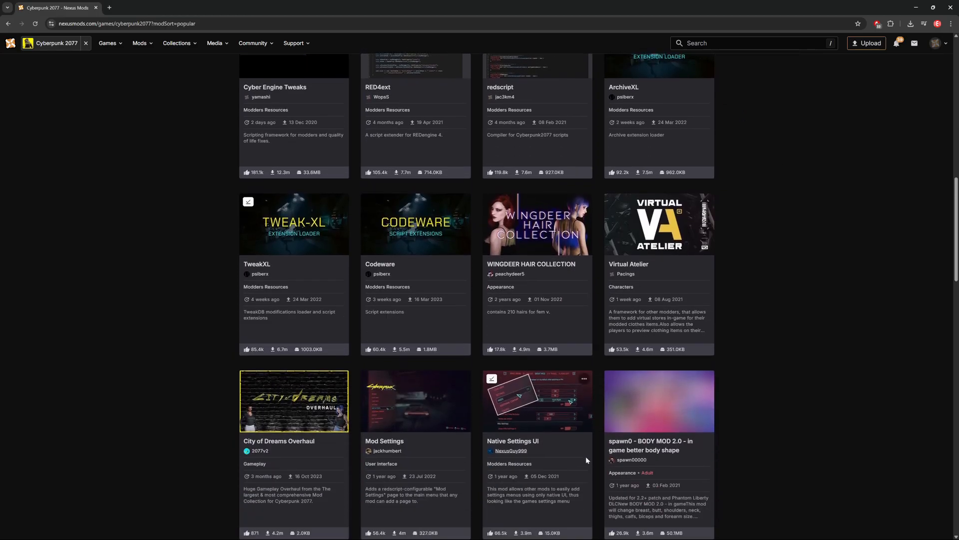
- Send Native Settings UI 1.96 to Vortex via Mod manager download, accepting the requirements popup
{"action": "left_click", "coordinate": [513, 440]}
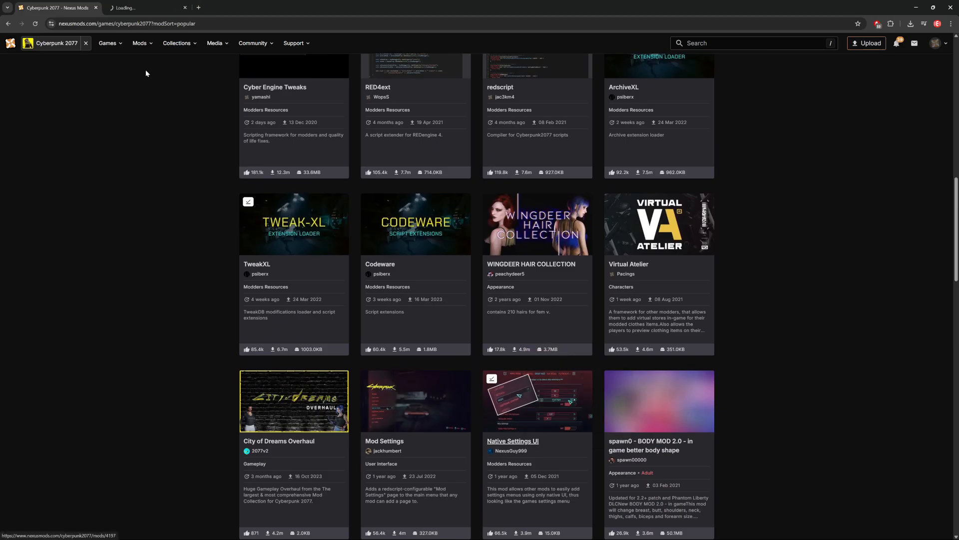
{"action": "left_click", "coordinate": [512, 441]}
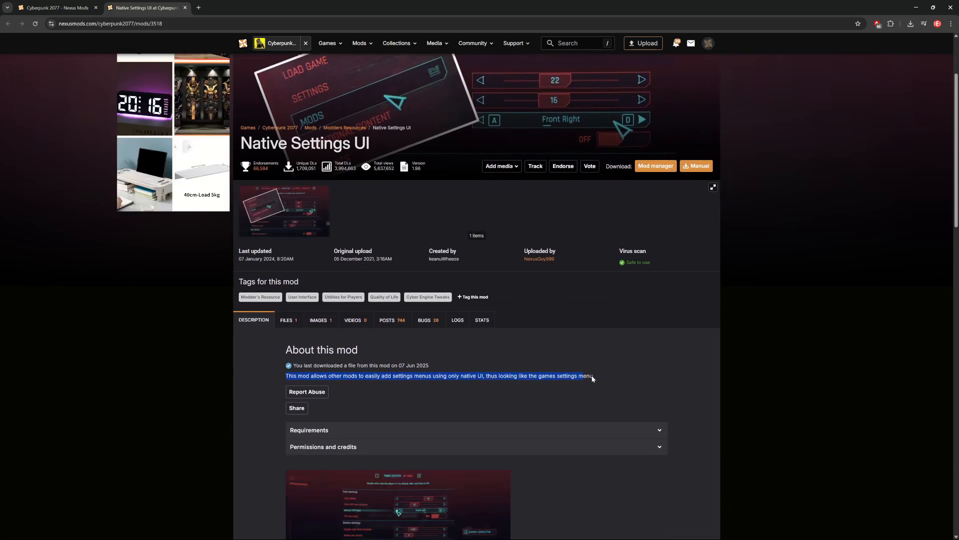
{"action": "scroll", "scroll_direction": "down", "scroll_amount": 3}
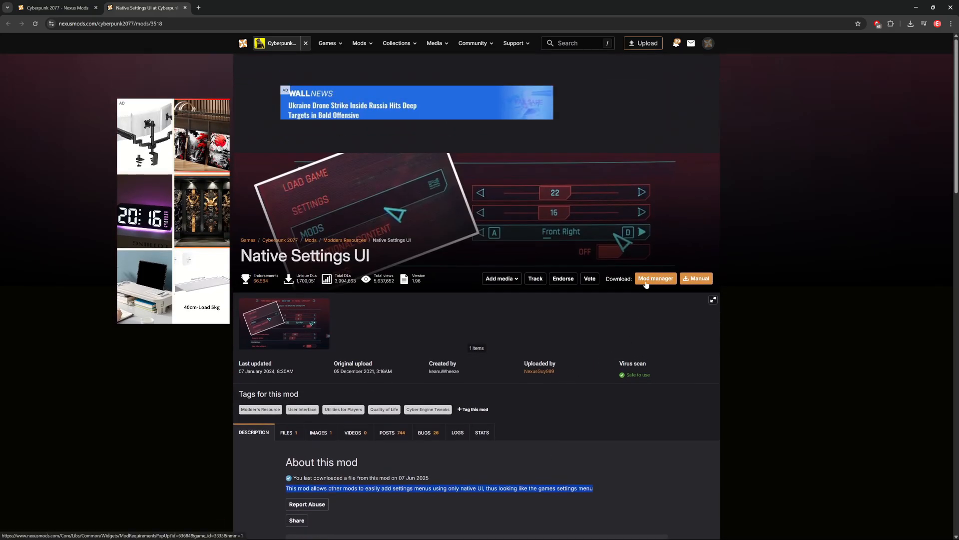
{"action": "left_click", "coordinate": [655, 279]}
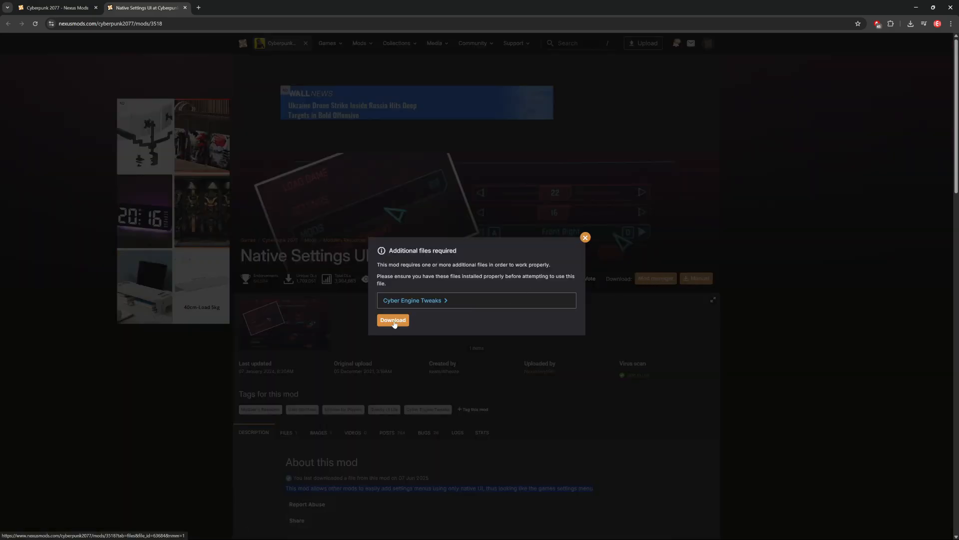
{"action": "left_click", "coordinate": [393, 319]}
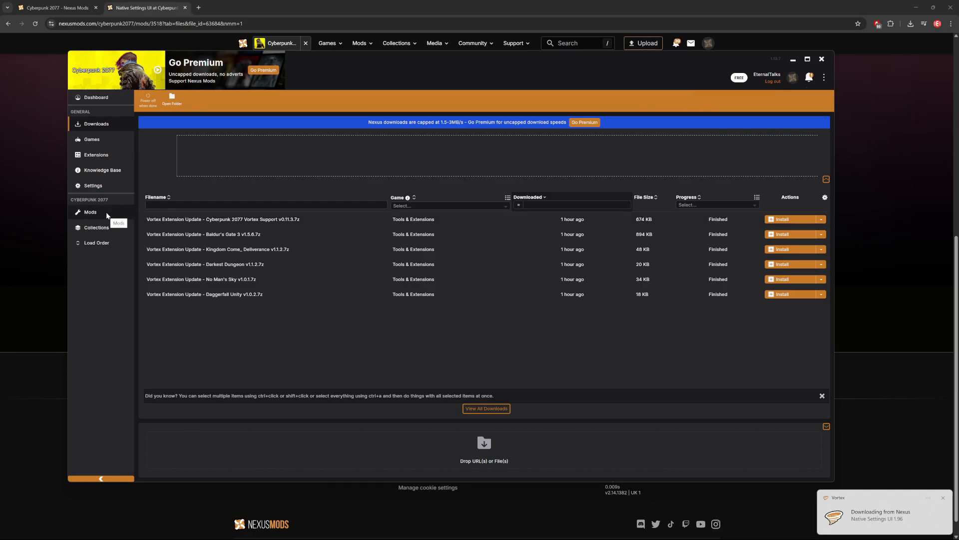
- Check the Mods list to confirm Native Settings UI 1.96 is installed and enabled
{"action": "left_click", "coordinate": [90, 212]}
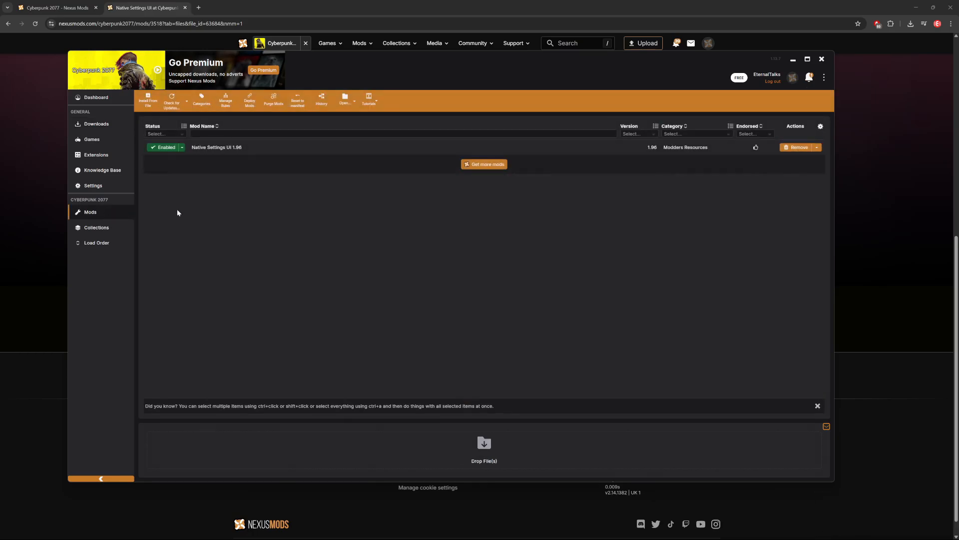
{"action": "left_click", "coordinate": [181, 147]}
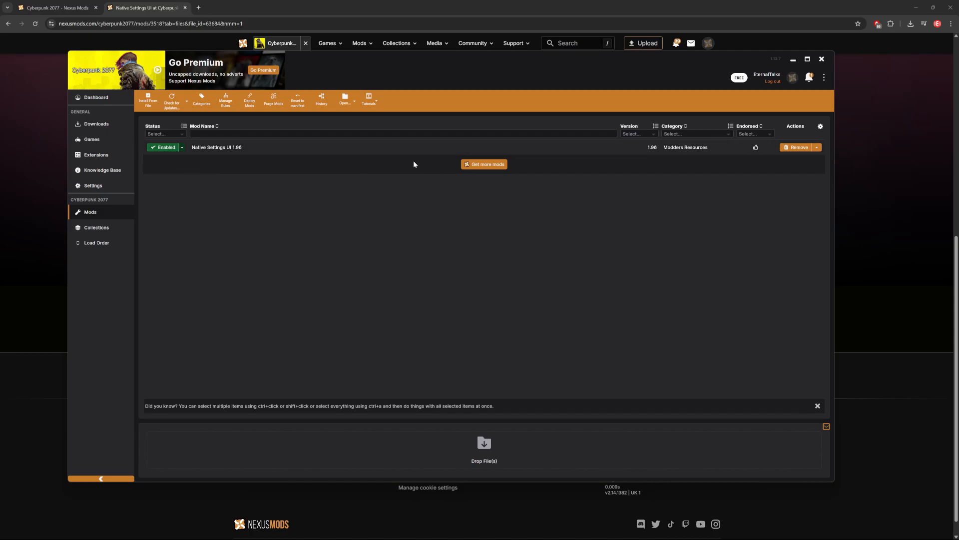
{"action": "mouse_move", "coordinate": [397, 223]}
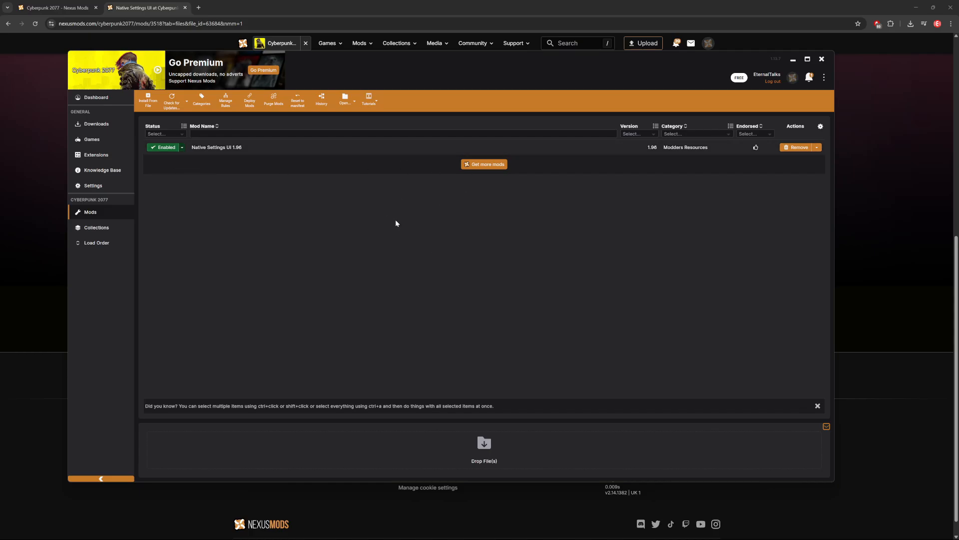